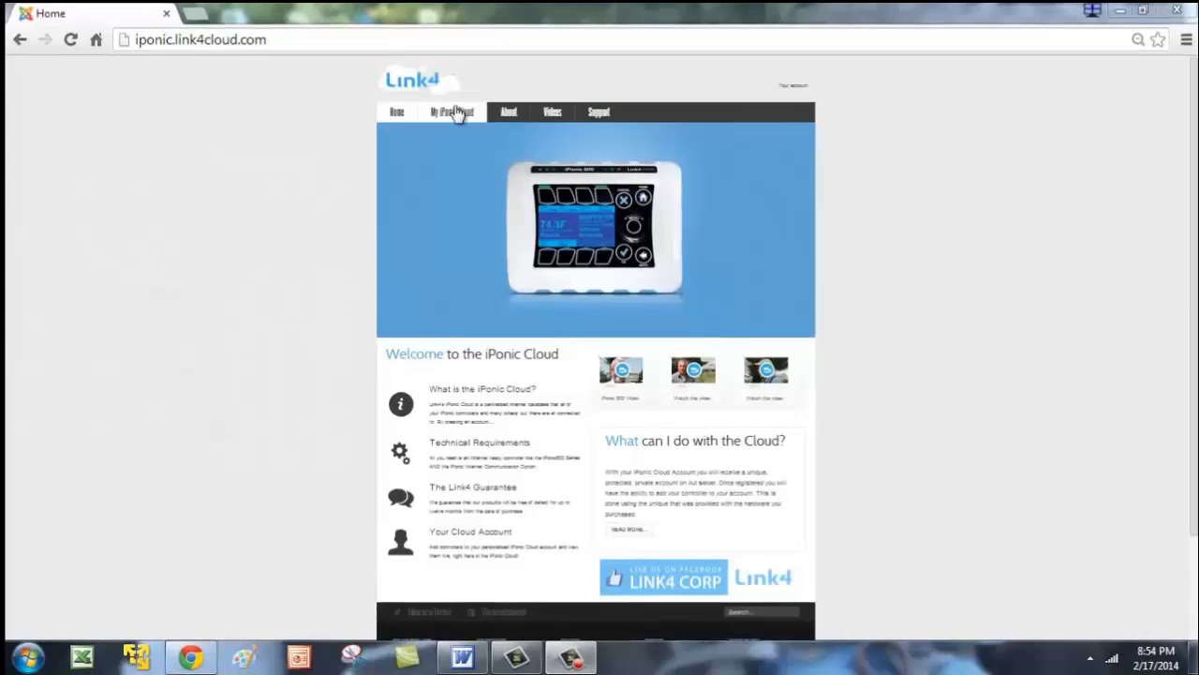
{"action": "mouse_move", "coordinate": [451, 113]}
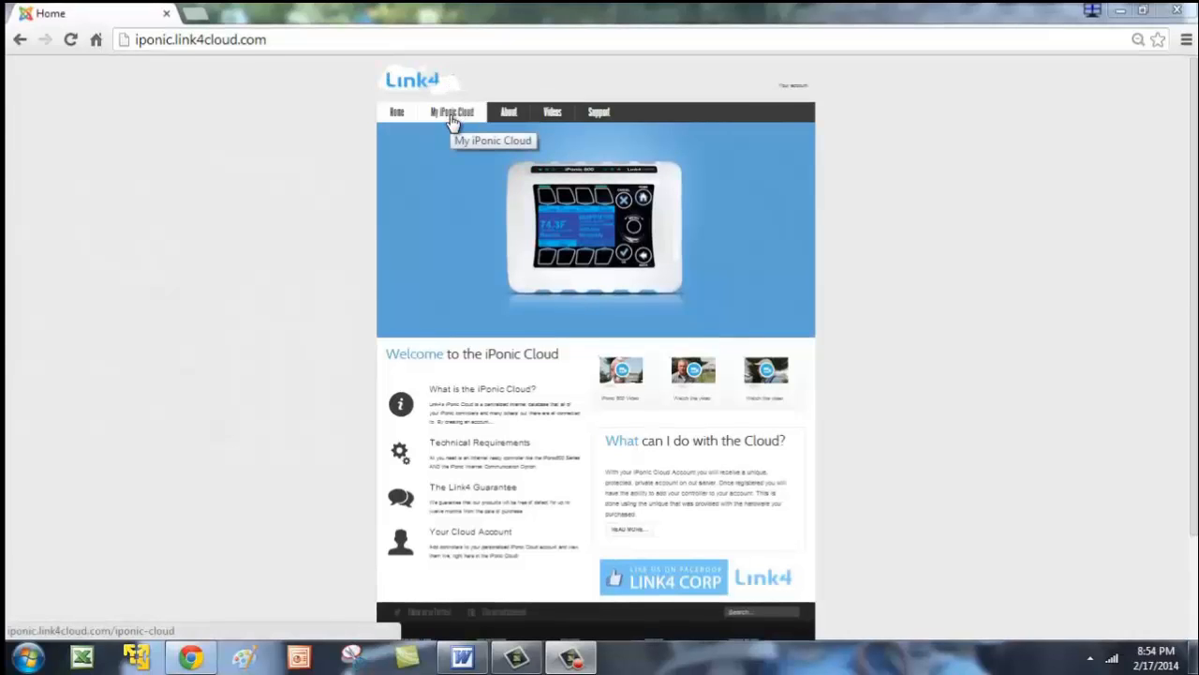
Step: Show the My iPonic Cloud page listing the account's controllers
{"action": "left_click", "coordinate": [450, 113]}
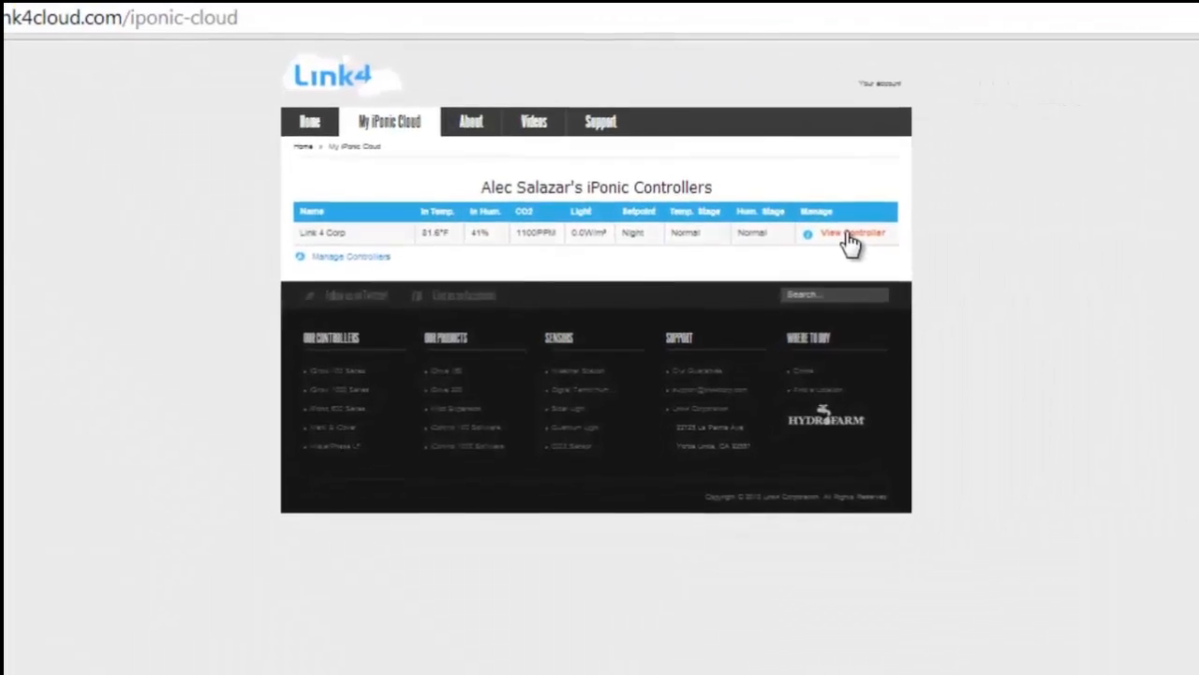
Step: View the Link 4 Corp controller and expand its sensor tiles to show setpoints
{"action": "left_click", "coordinate": [851, 232]}
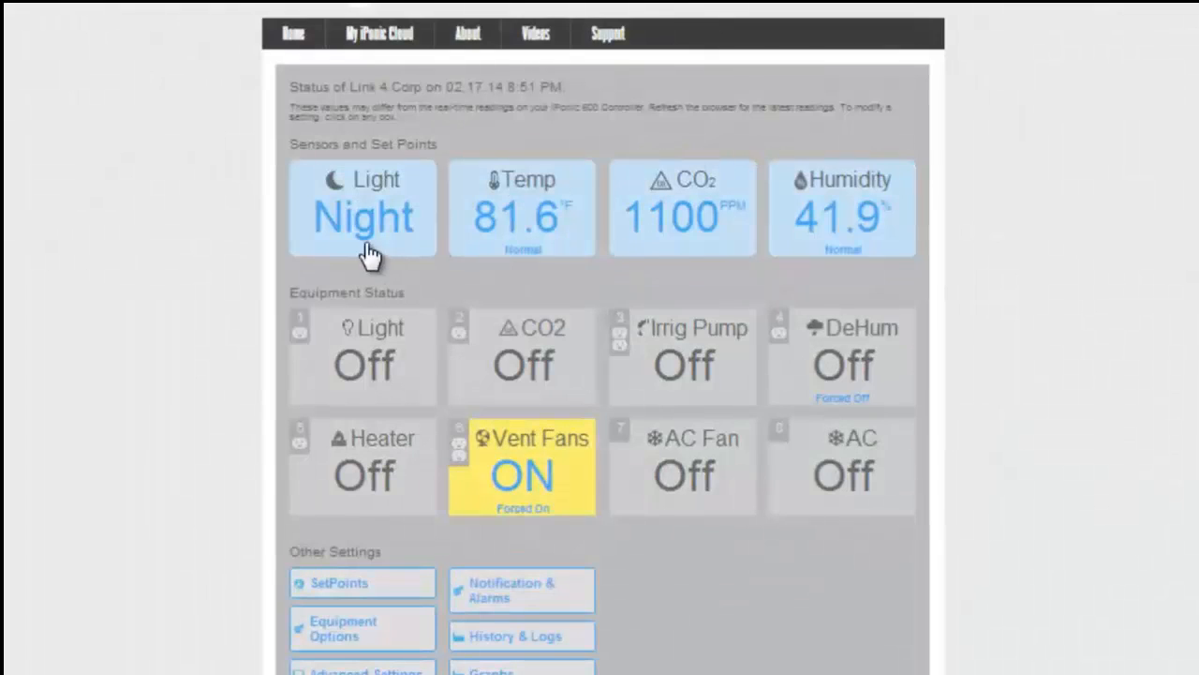
{"action": "left_click", "coordinate": [363, 206]}
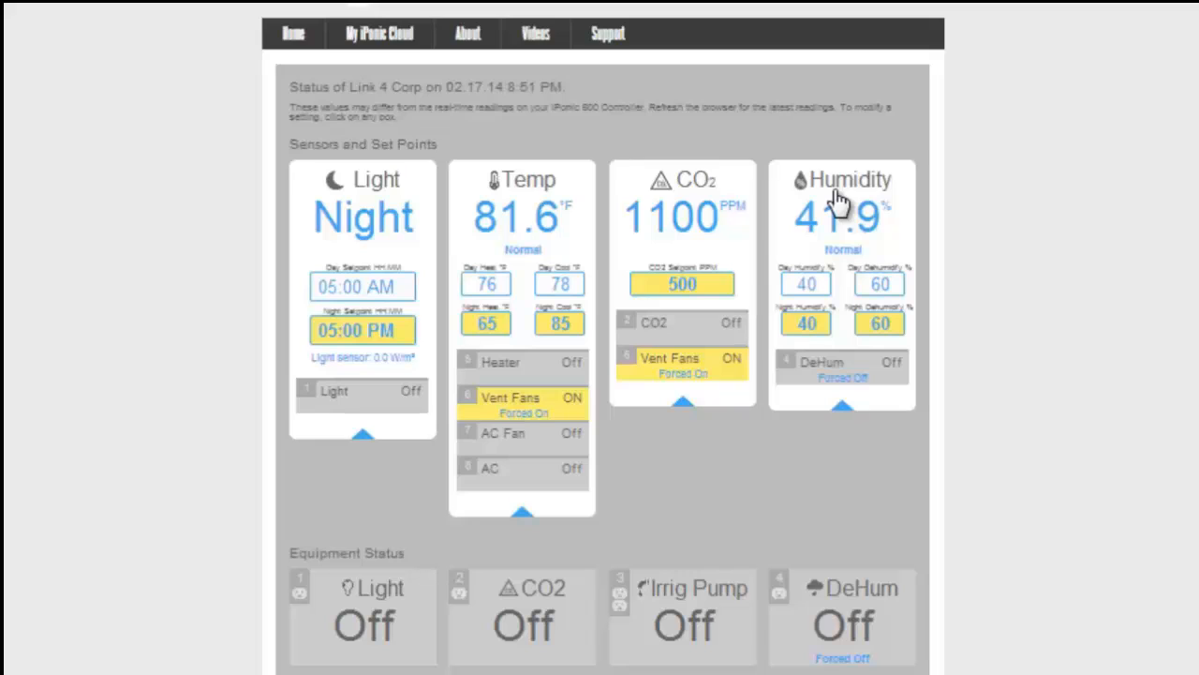
{"action": "mouse_move", "coordinate": [1044, 231]}
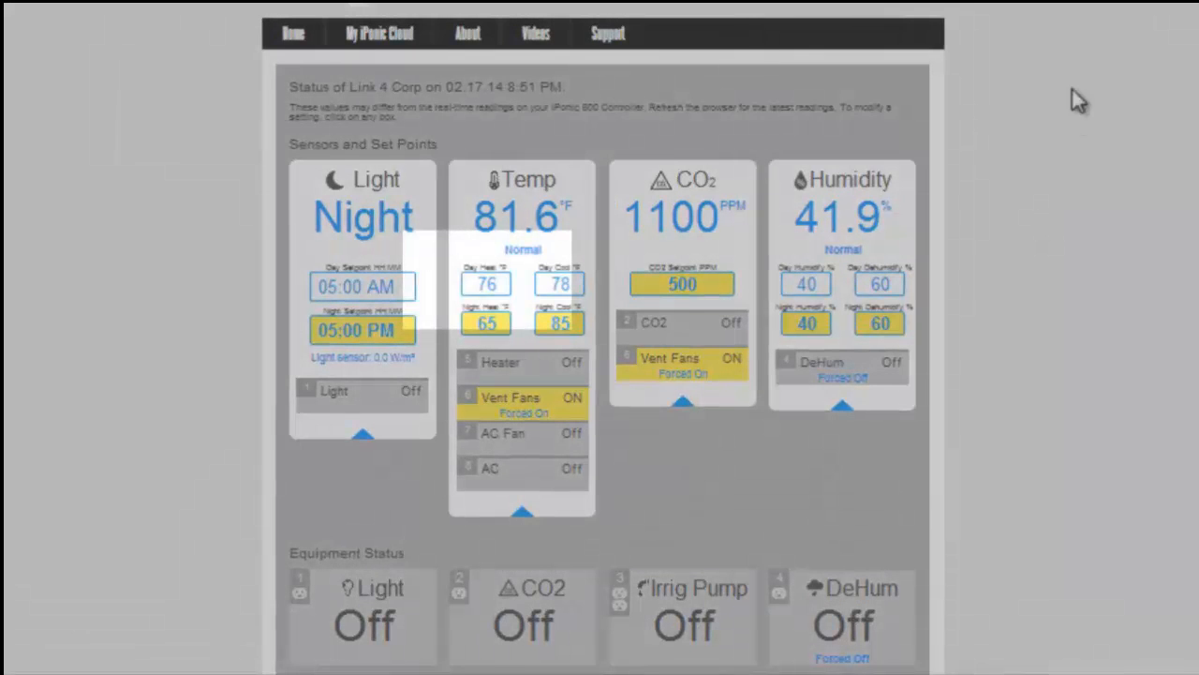
Step: Change the Temp day heat setpoint from 76 to 75 and save it
{"action": "left_click", "coordinate": [486, 285]}
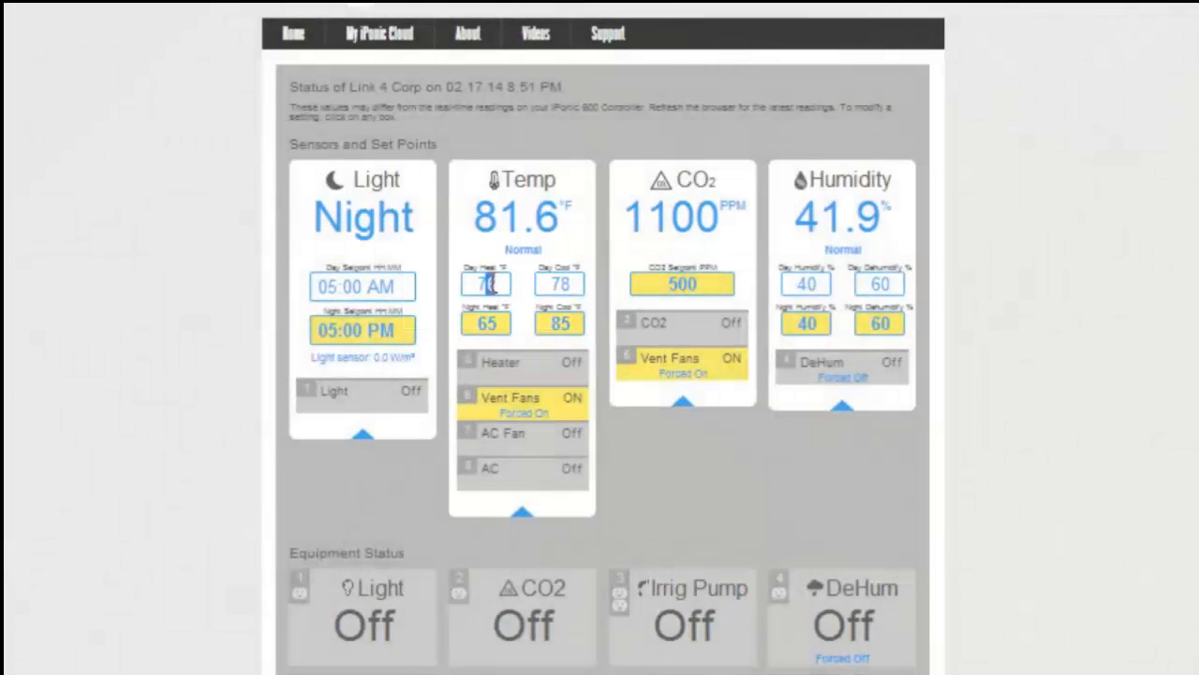
{"action": "scroll", "scroll_direction": "down", "scroll_amount": 3}
{"action": "type", "text": "5"}
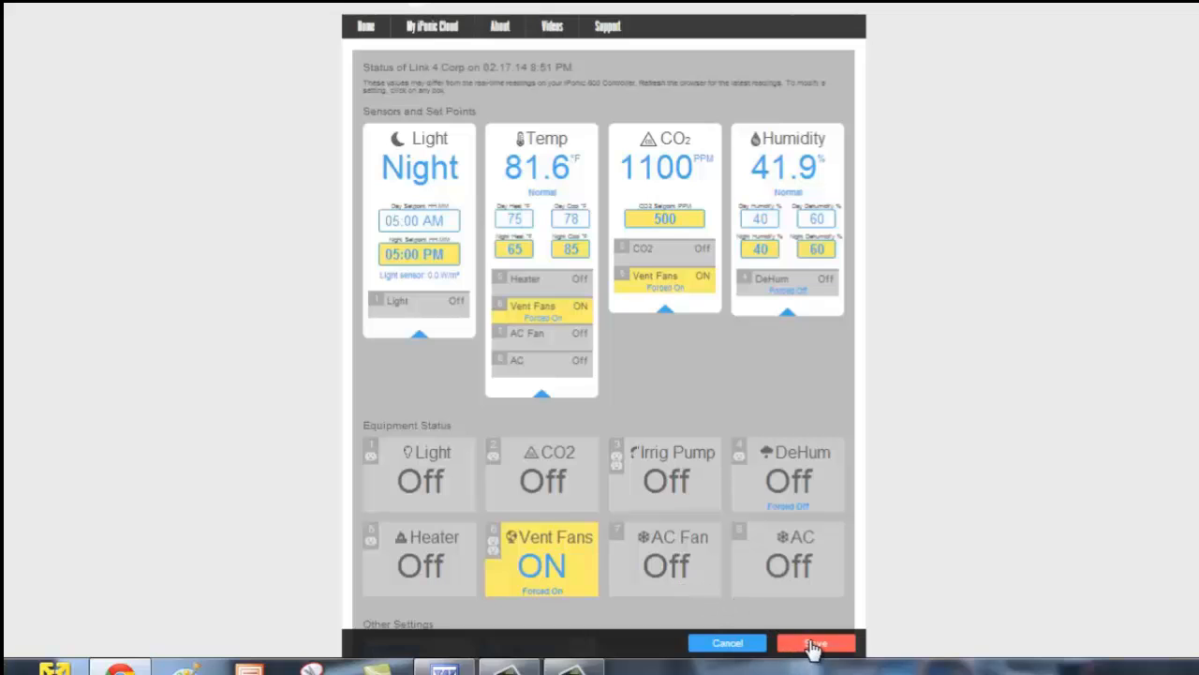
{"action": "left_click", "coordinate": [813, 643]}
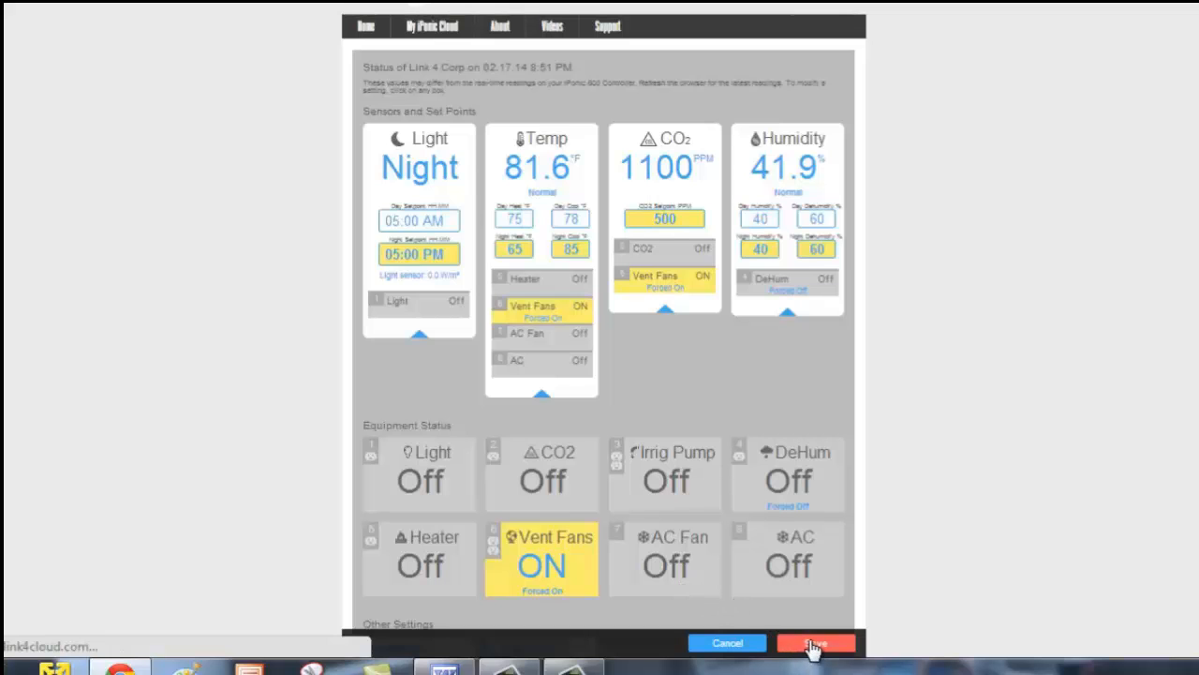
{"action": "left_click", "coordinate": [816, 643]}
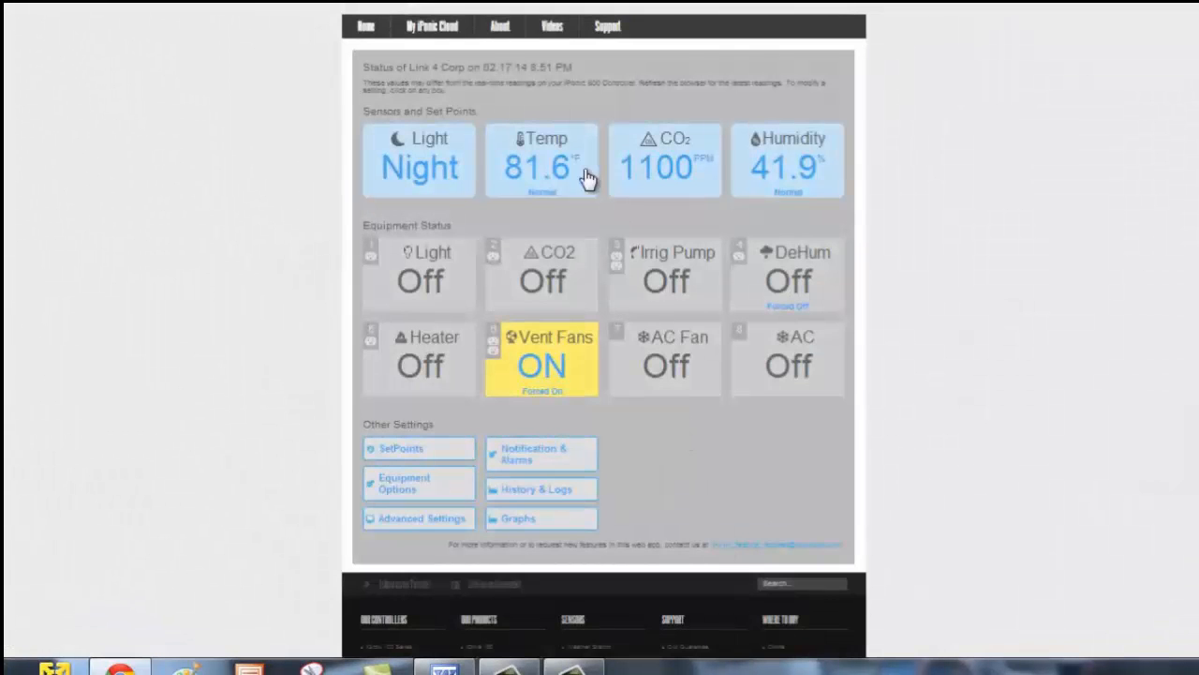
{"action": "left_click", "coordinate": [541, 161]}
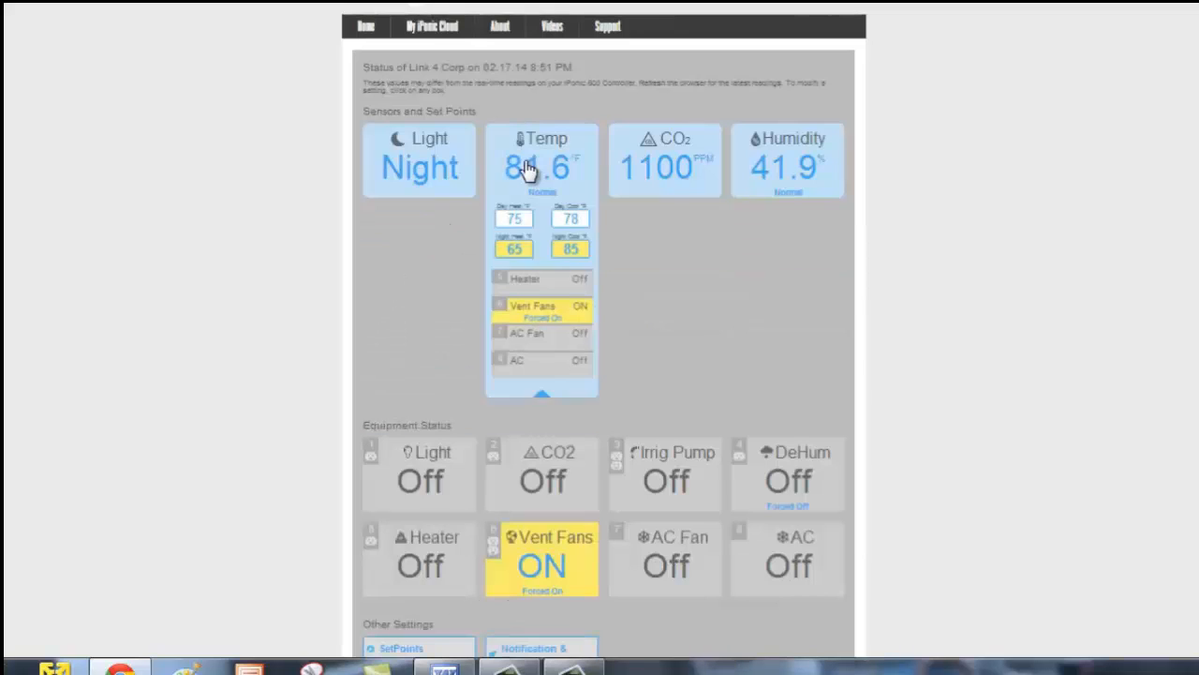
{"action": "left_click", "coordinate": [542, 159]}
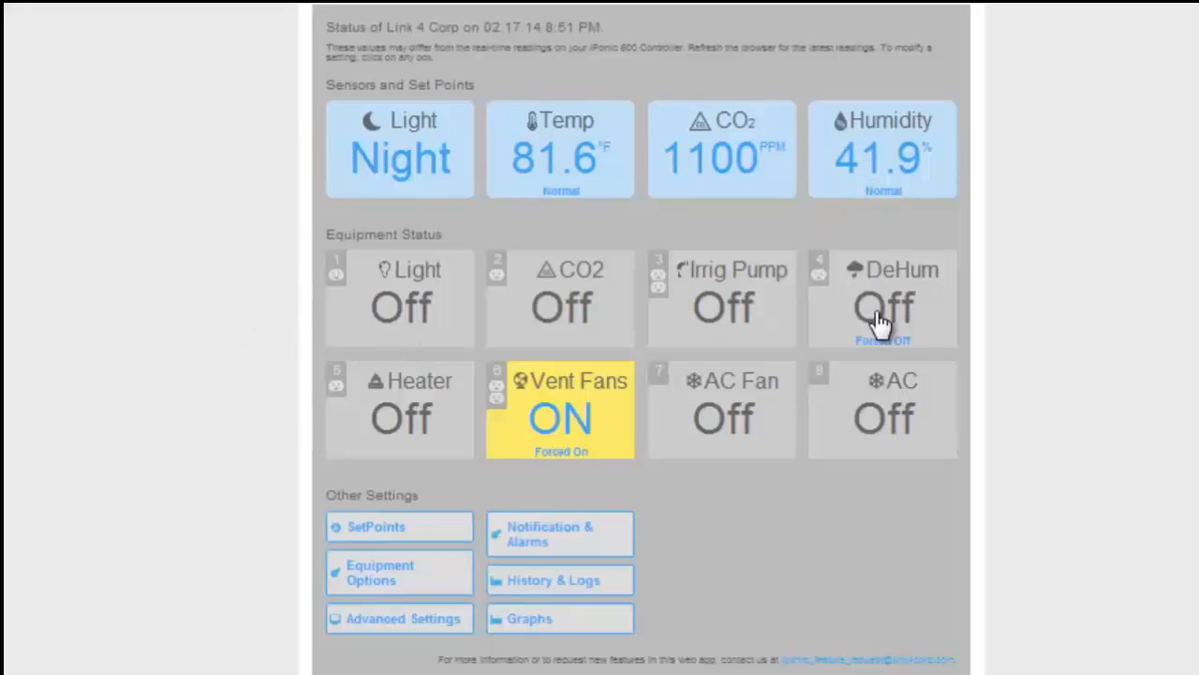
Step: Set the DeHum output override from Forced Off to Forced On and save
{"action": "left_click", "coordinate": [881, 307]}
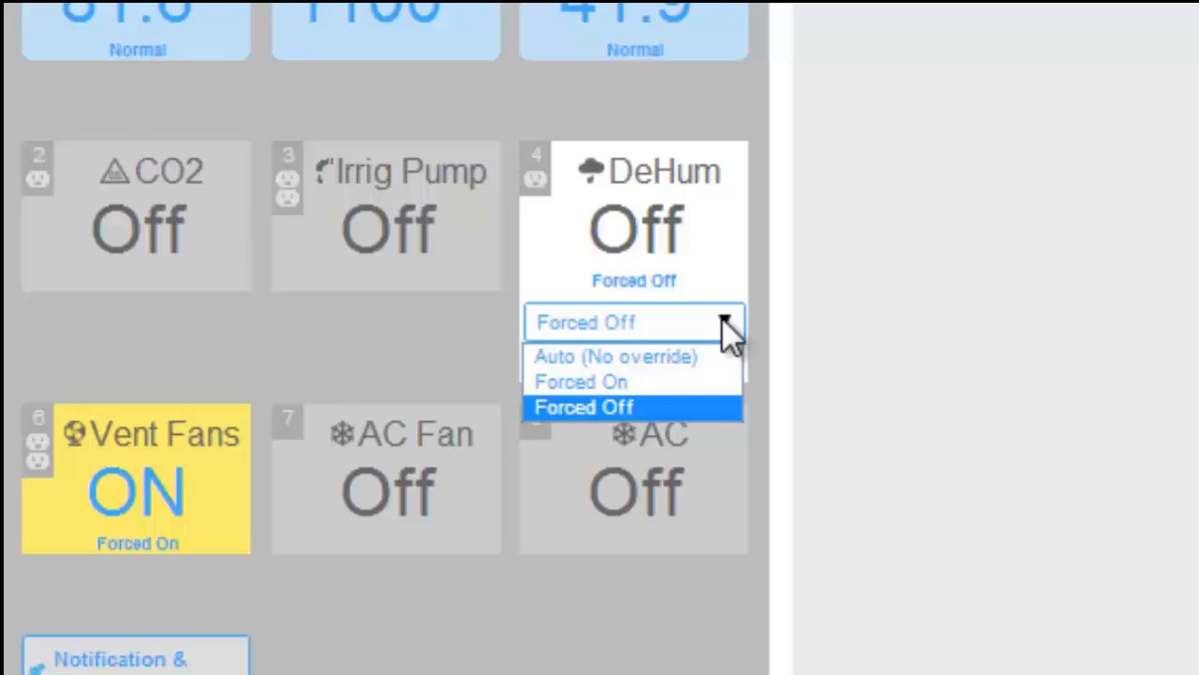
{"action": "mouse_move", "coordinate": [609, 398]}
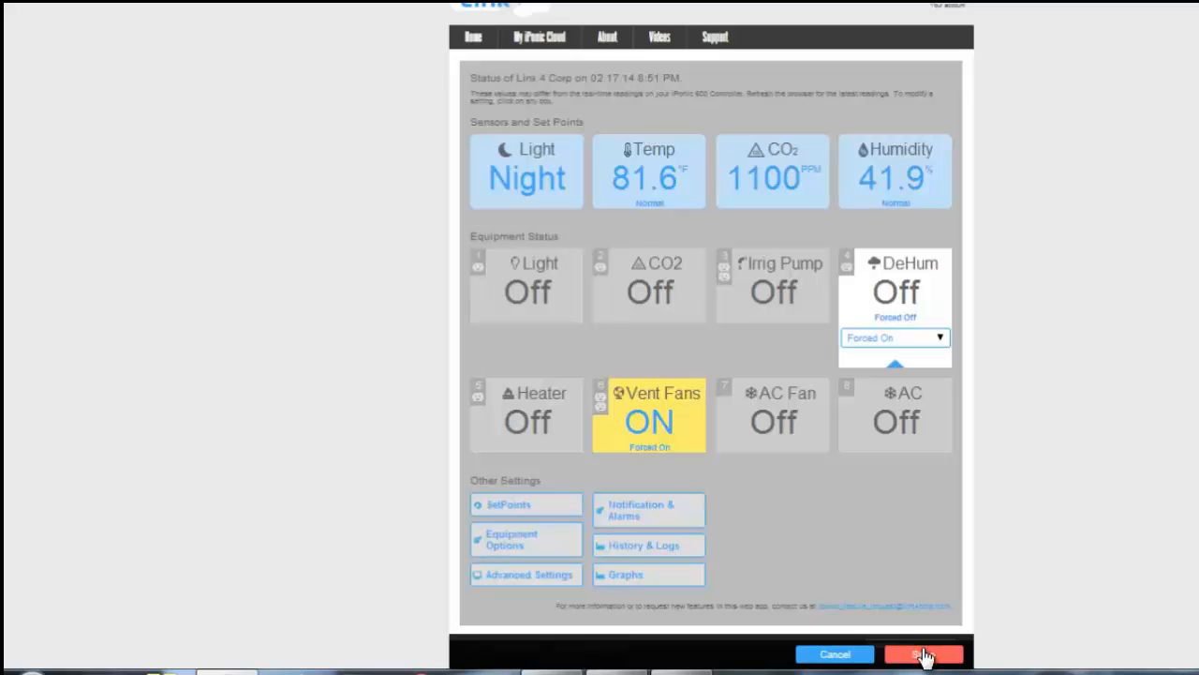
{"action": "left_click", "coordinate": [922, 652]}
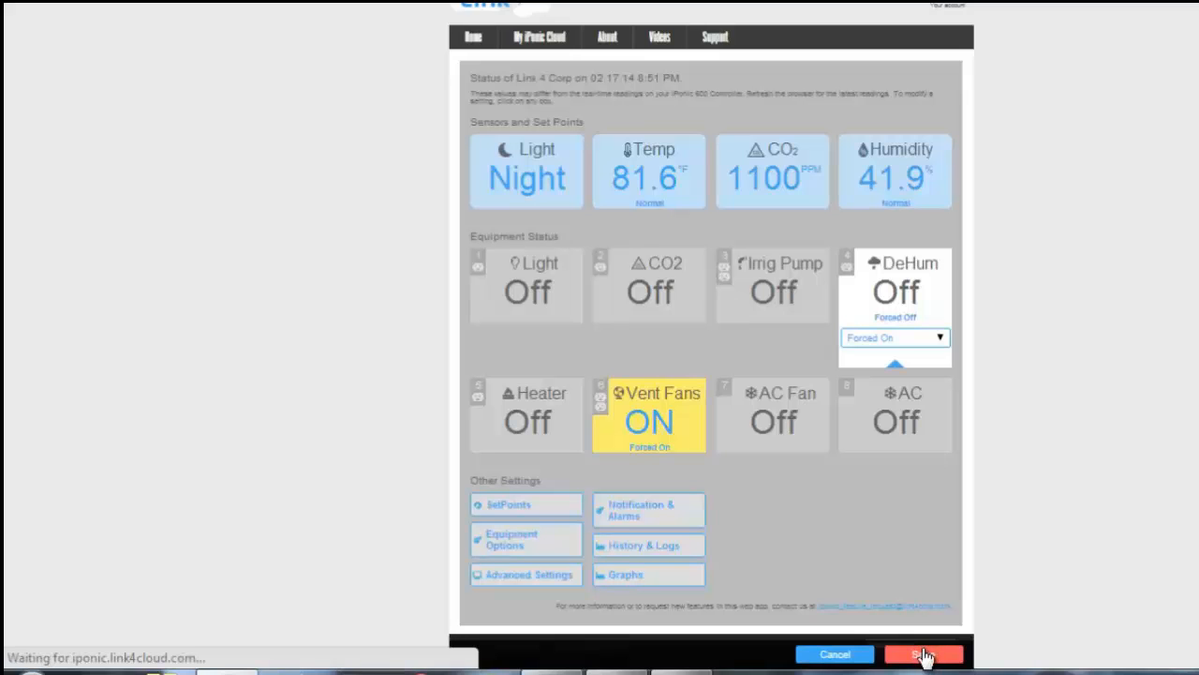
{"action": "left_click", "coordinate": [924, 654]}
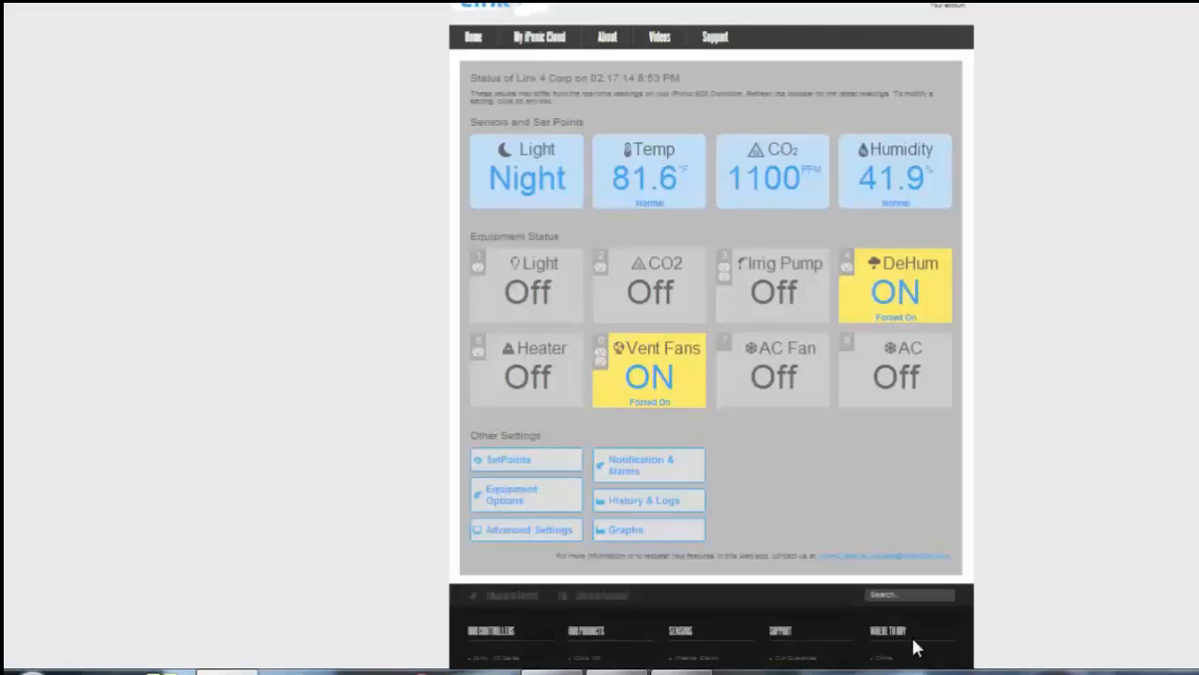
{"action": "mouse_move", "coordinate": [956, 302]}
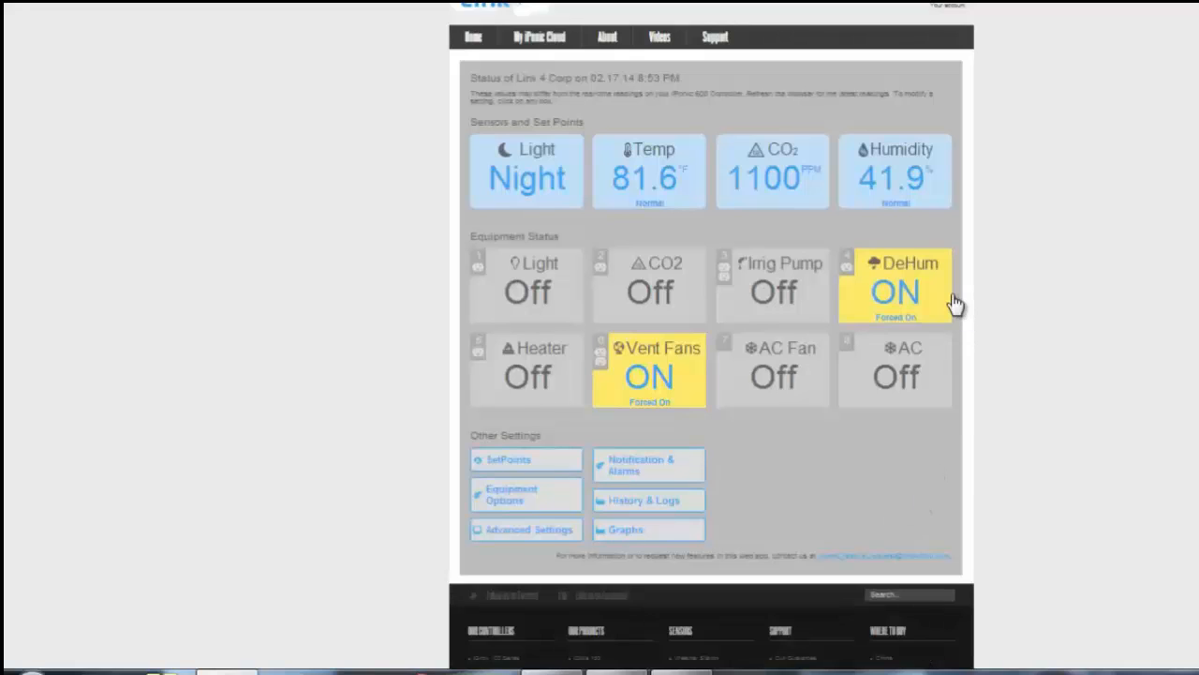